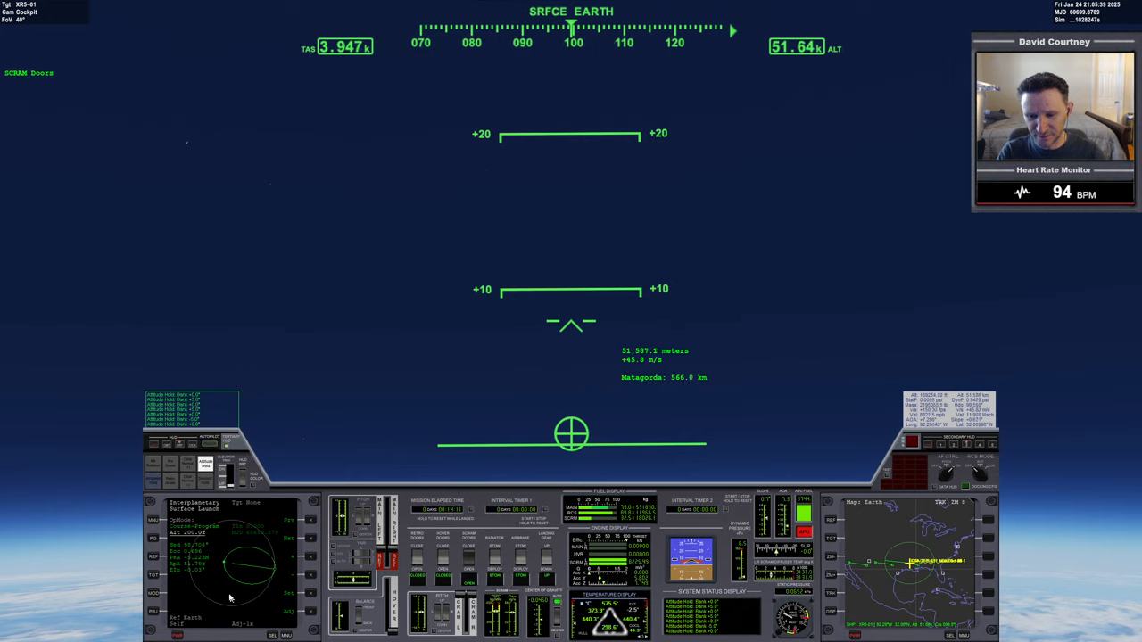
mouse_move(406, 398)
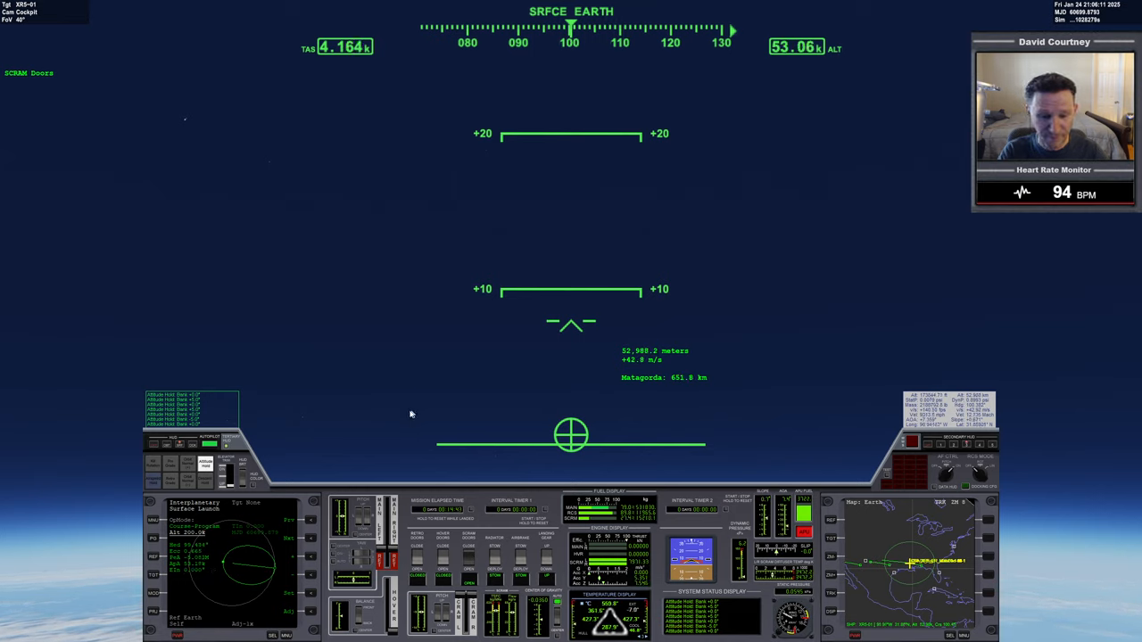
mouse_move(330, 54)
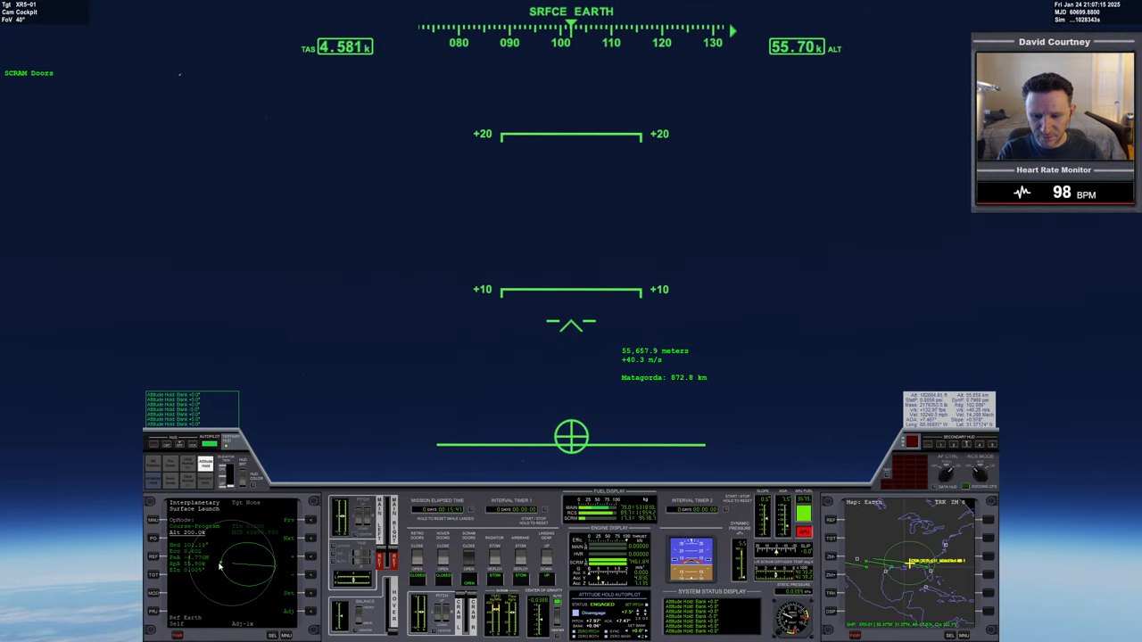
mouse_move(411, 428)
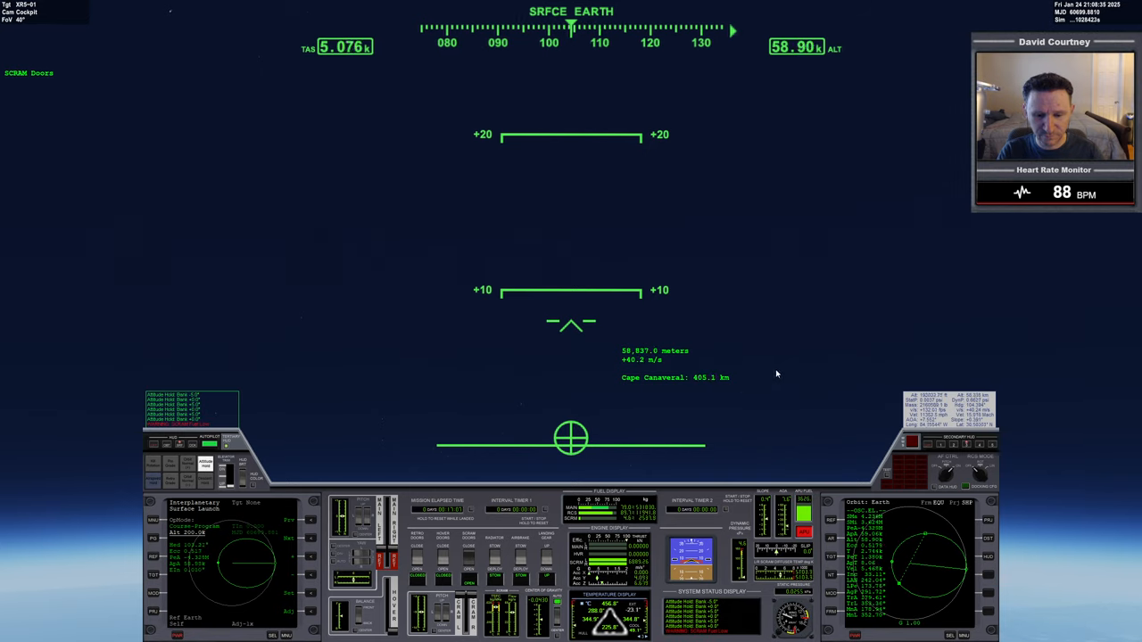
mouse_move(704, 414)
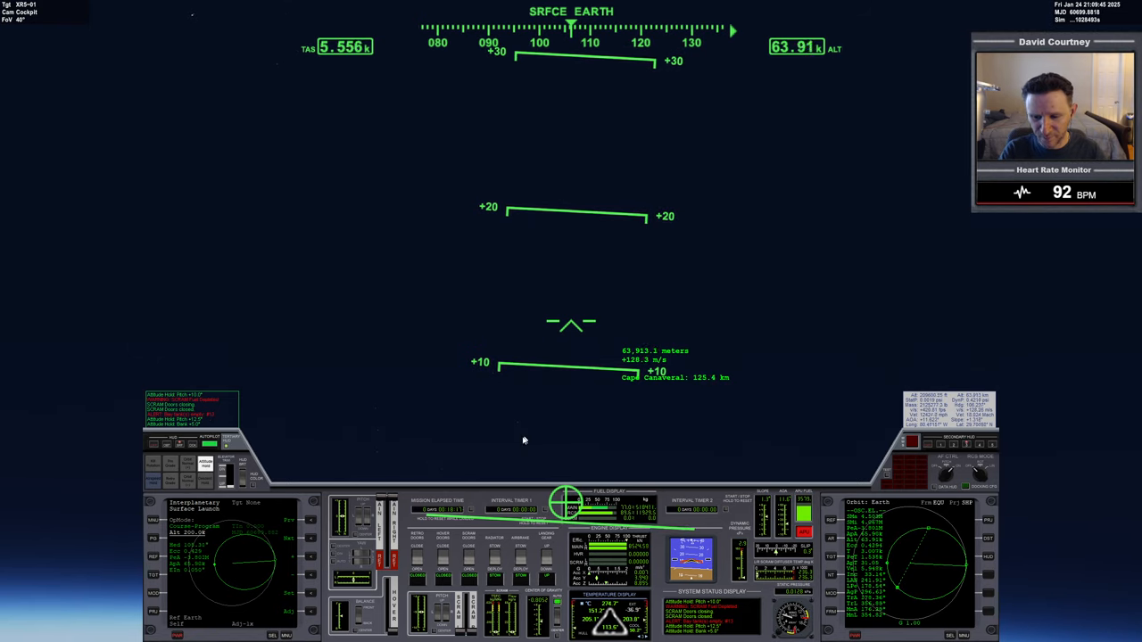
mouse_move(728, 324)
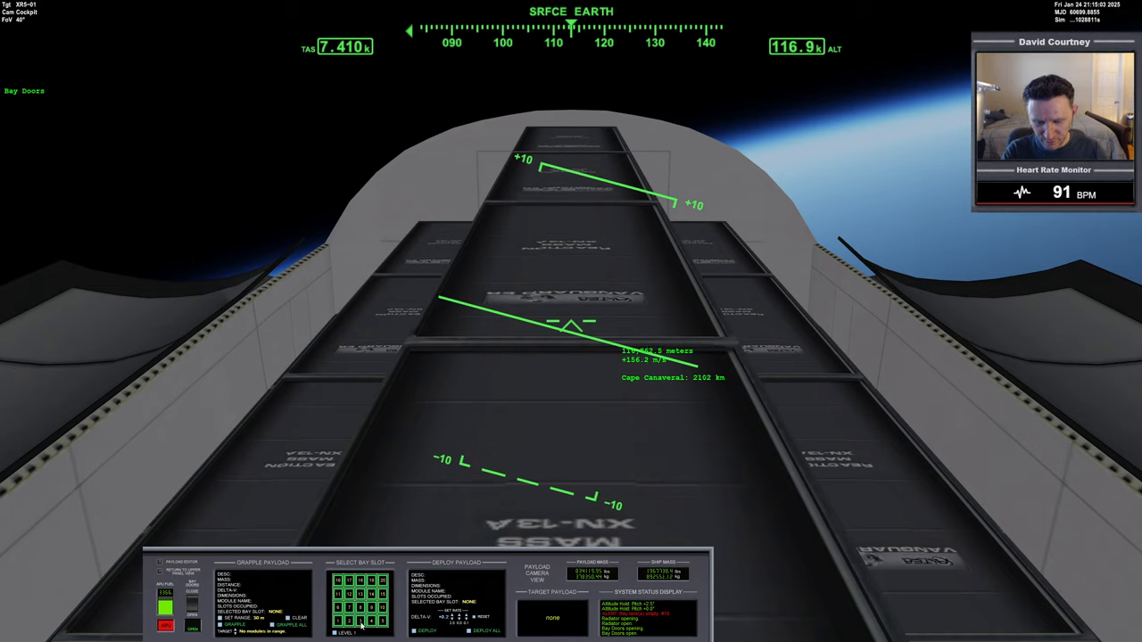
Monitor the powered ascent near 133 km and 7.4 km/s with main fuel status shown.
click(358, 621)
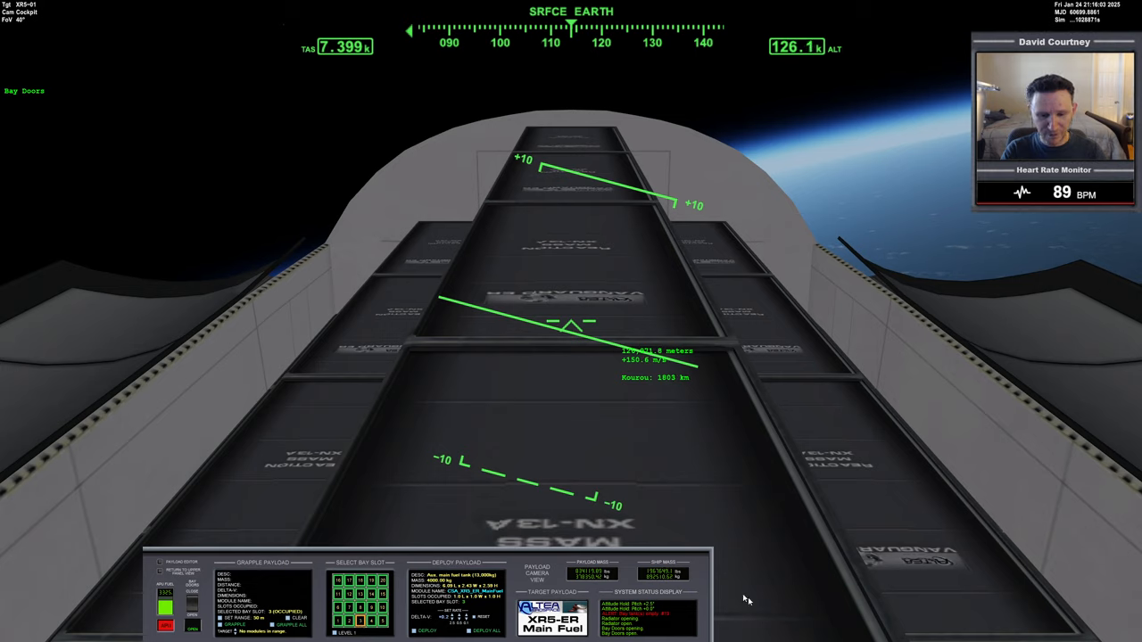
mouse_move(864, 556)
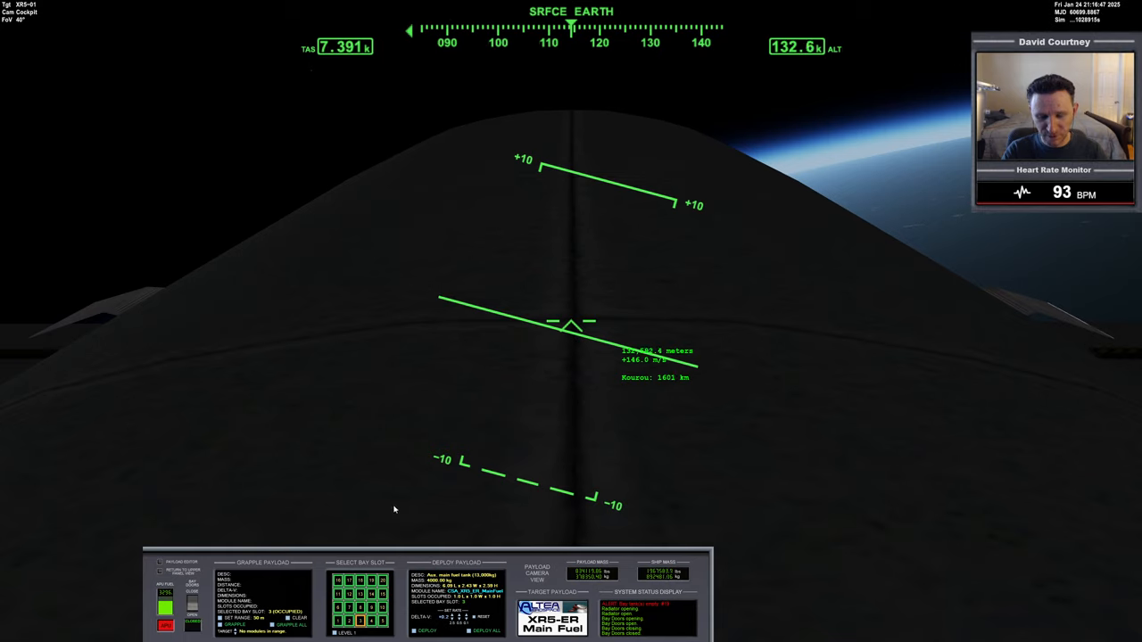
mouse_move(410, 478)
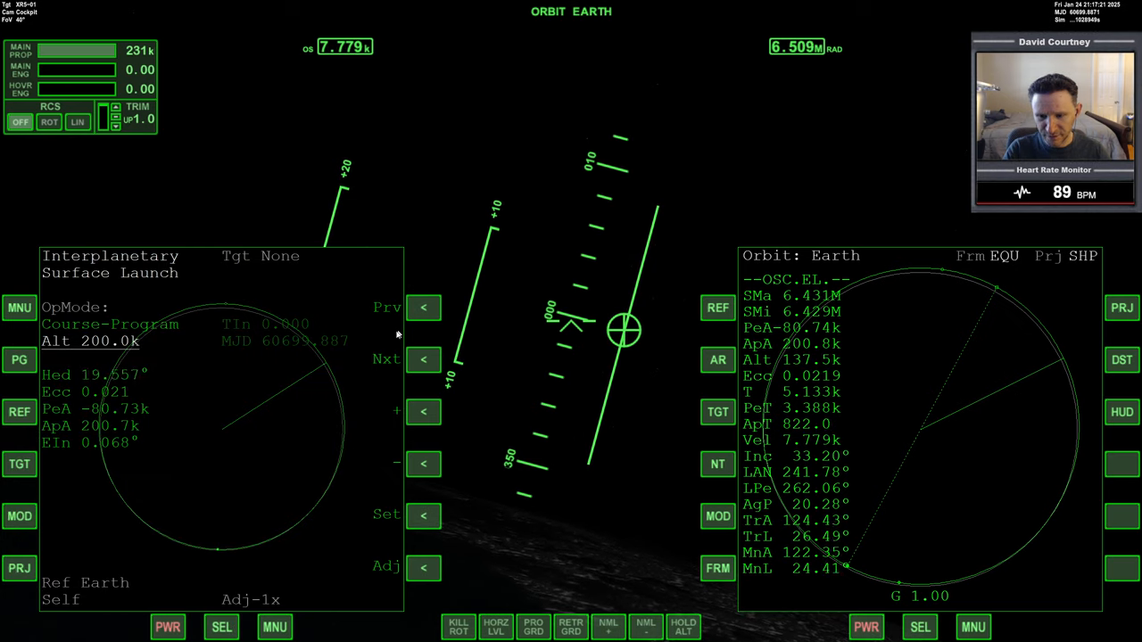
Burn the IMFD Orbital Circularize program until eccentricity reads 0.0000 at about 200 km.
click(425, 410)
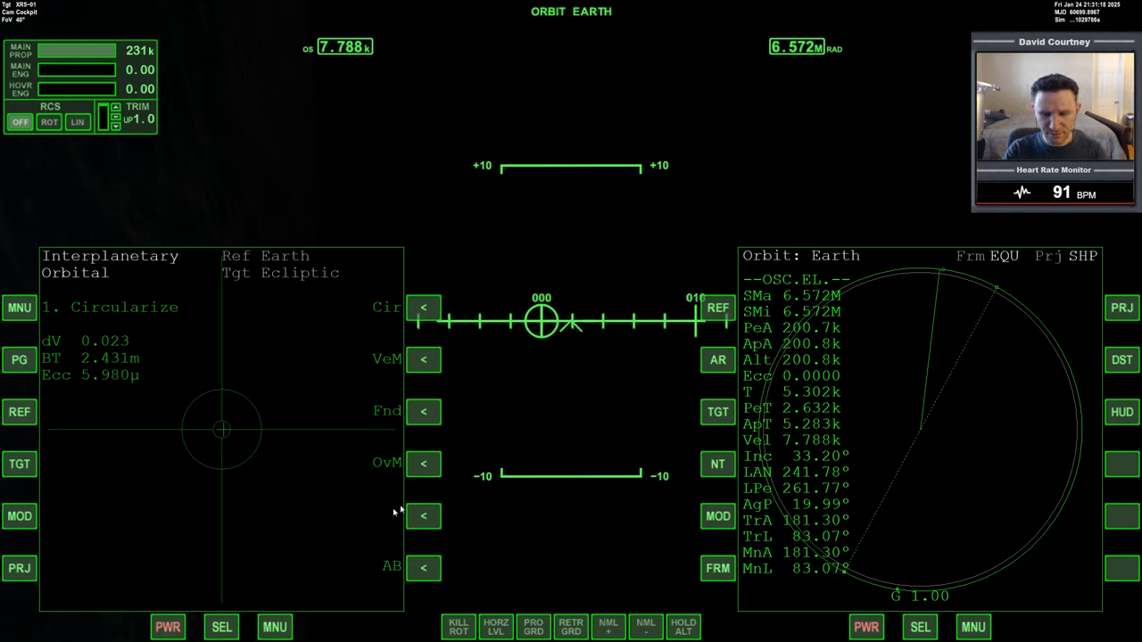
Set IMFD Orbit-Eject on one display and Target Intercept to Vesta on the other, sharing the course.
click(19, 307)
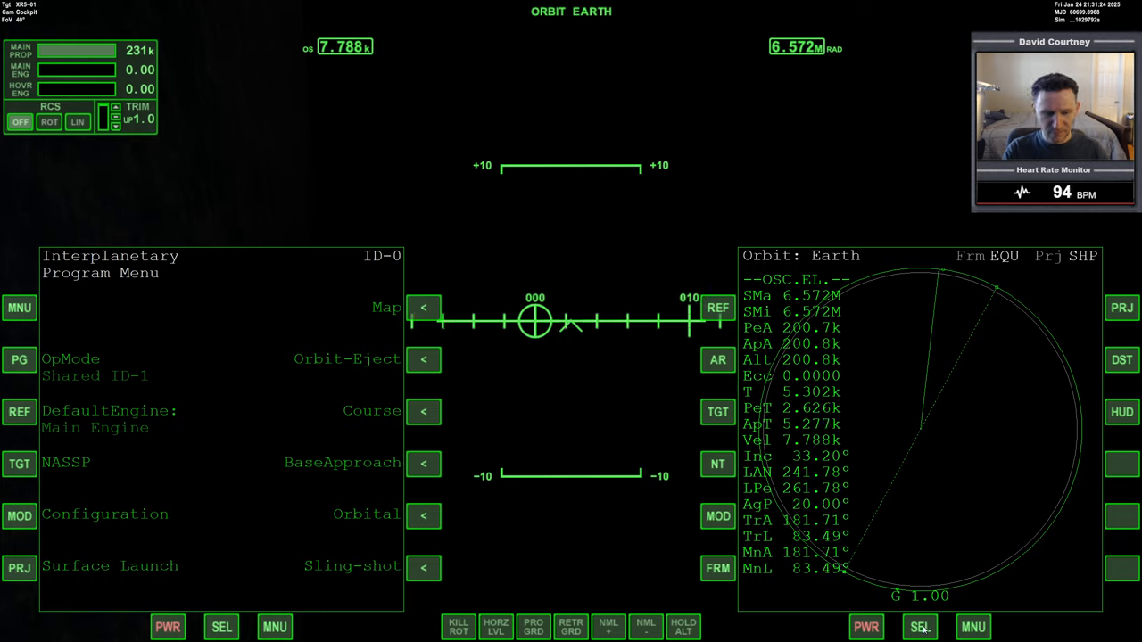
click(921, 626)
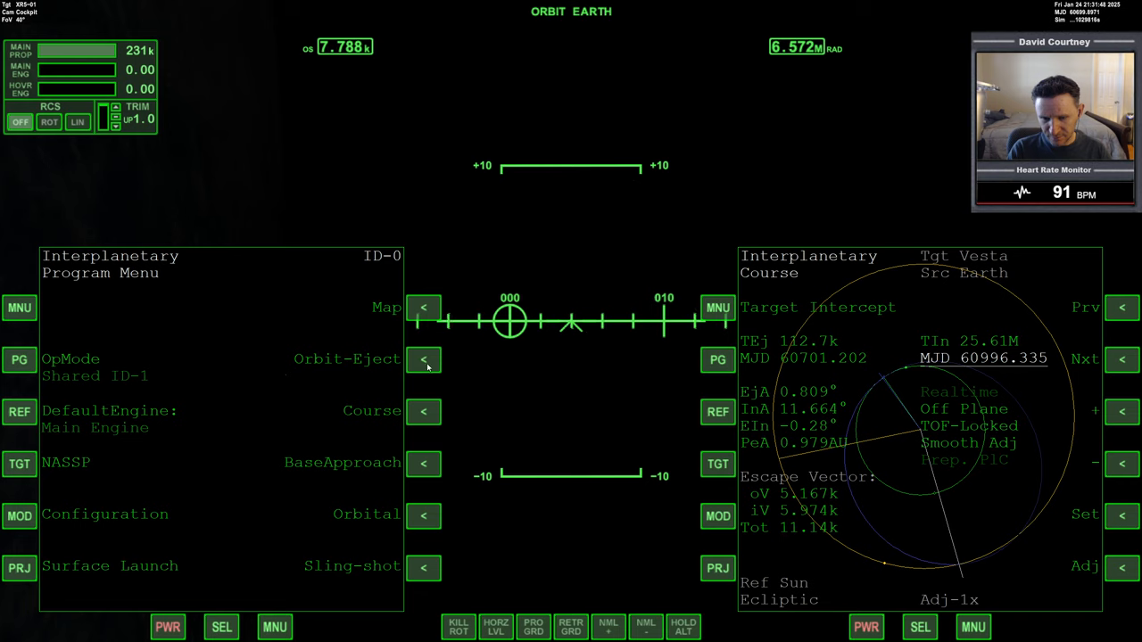
click(425, 358)
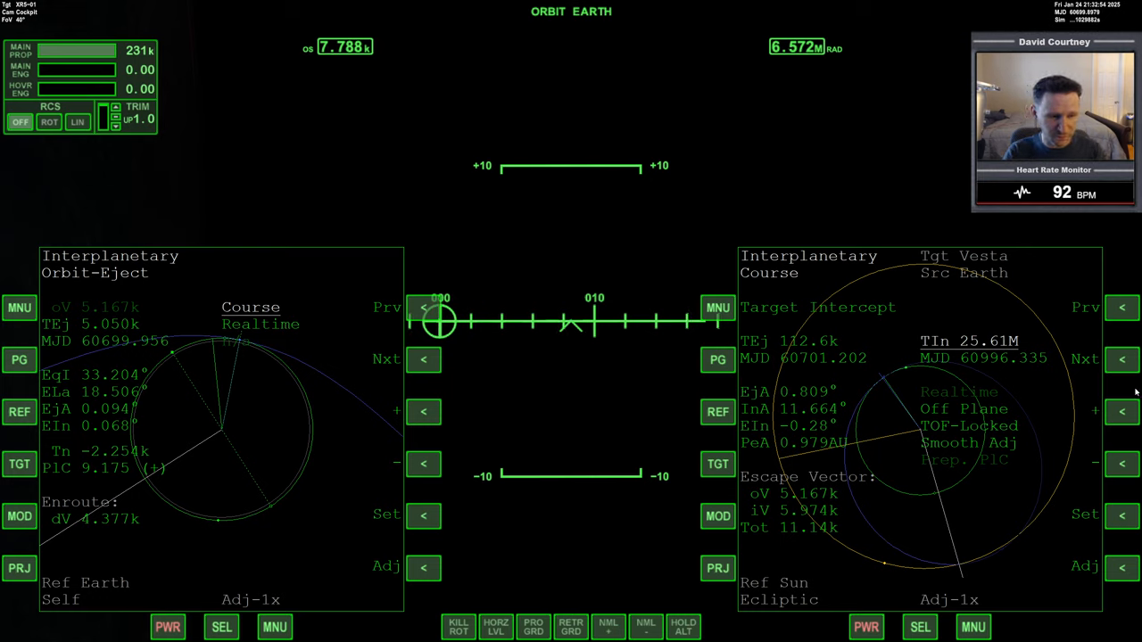
Bring up the MFD mode-selection list on the right display beside the Vesta eject plan.
click(1121, 568)
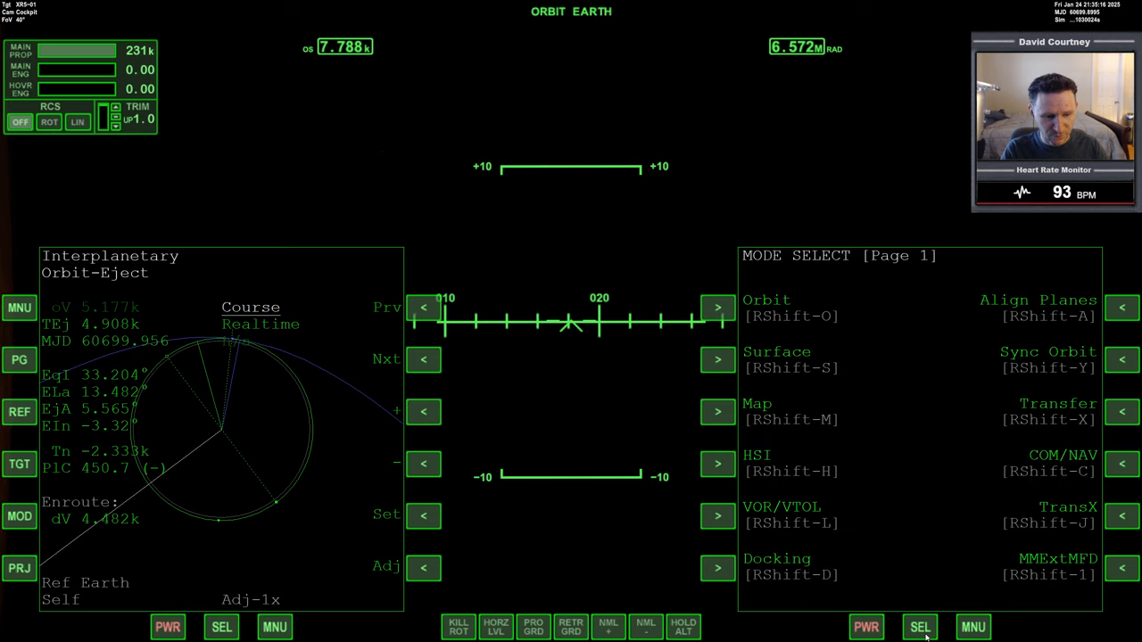
click(920, 627)
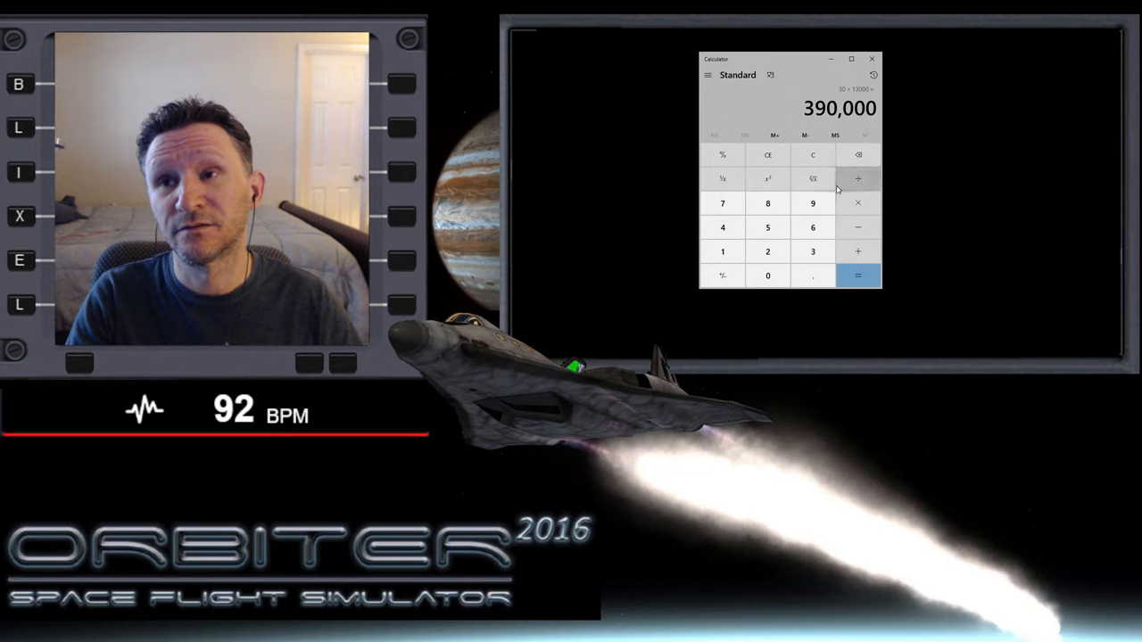
Compute 390000 − 221000 = 169,000 in Calculator to match BurnTimeMFD's Extra Fuel Mass.
click(814, 153)
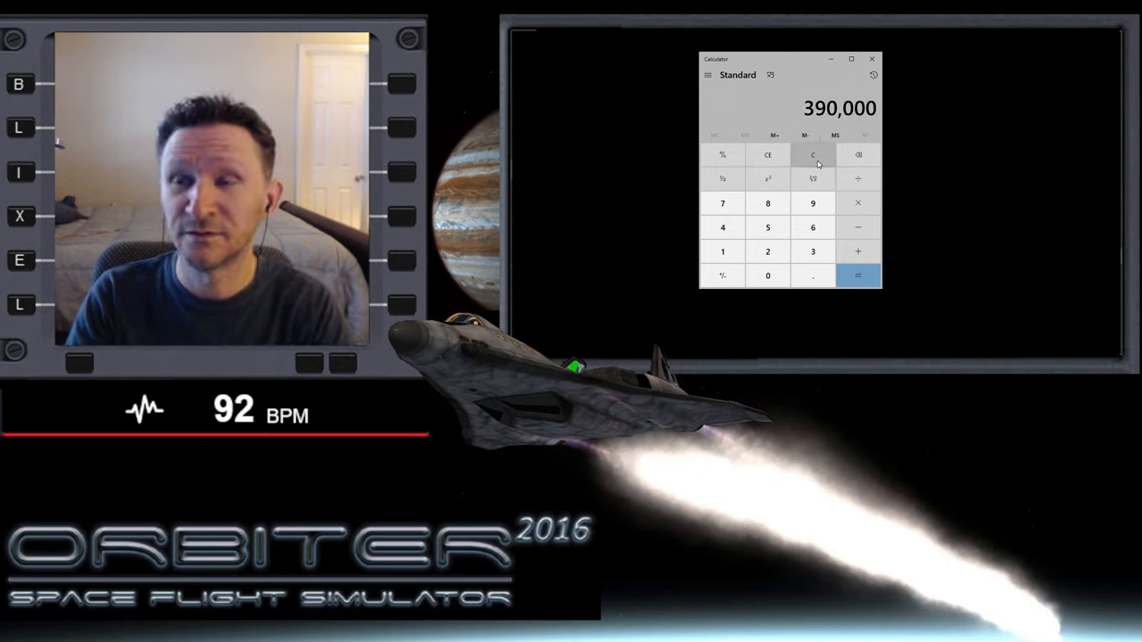
click(767, 250)
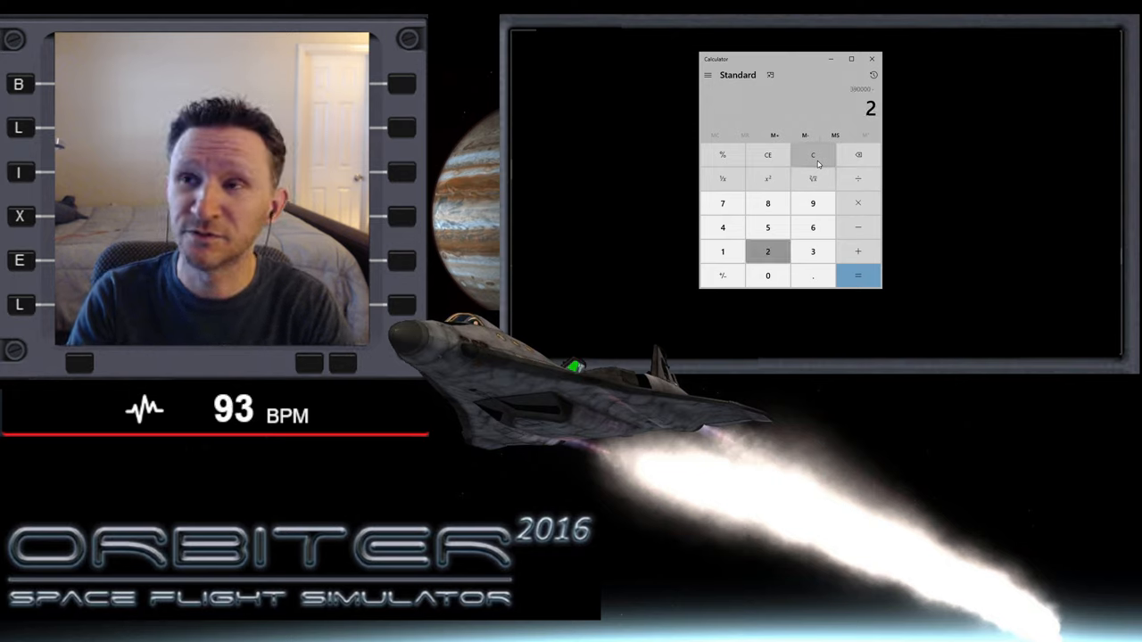
click(859, 275)
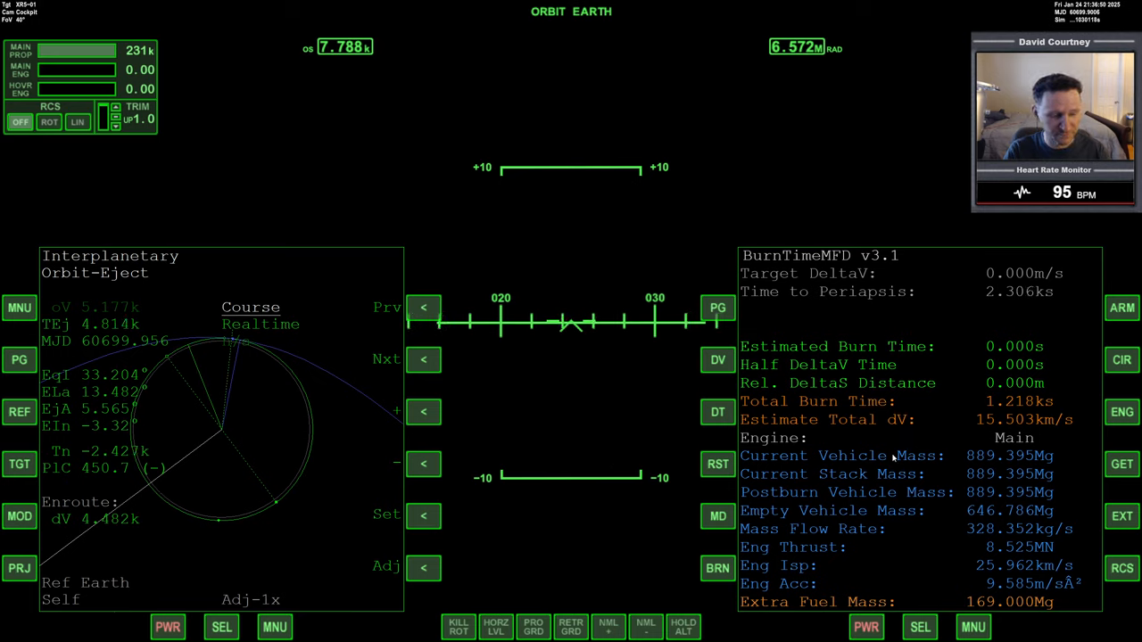
mouse_move(426, 195)
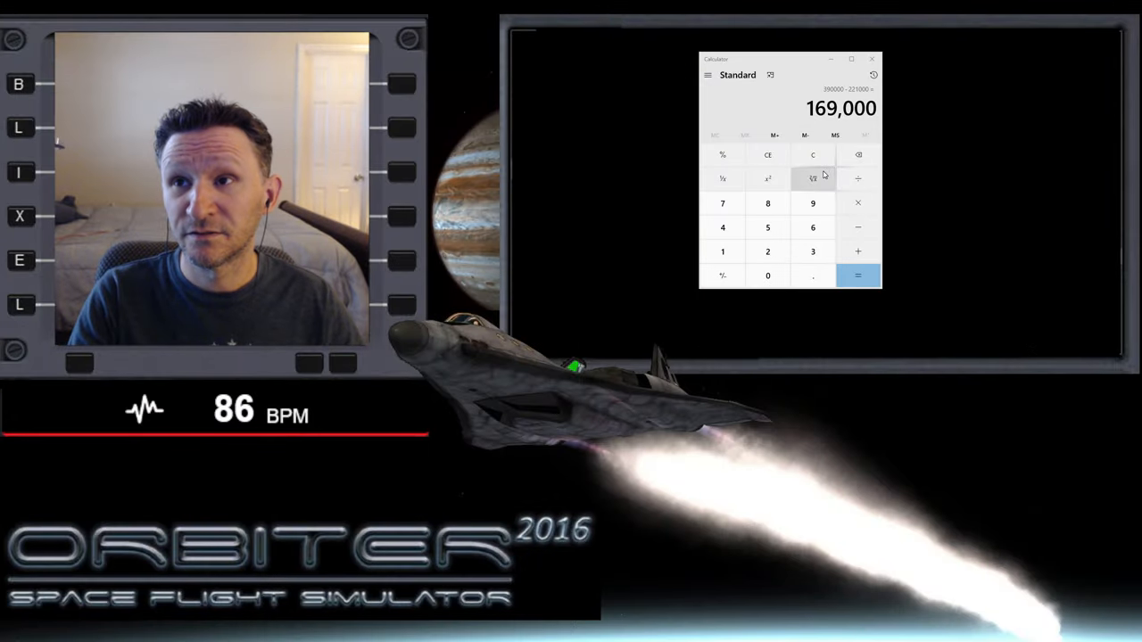
Compute 221000 − 390000 = −169,000 in Calculator, the reversed subtraction.
click(814, 154)
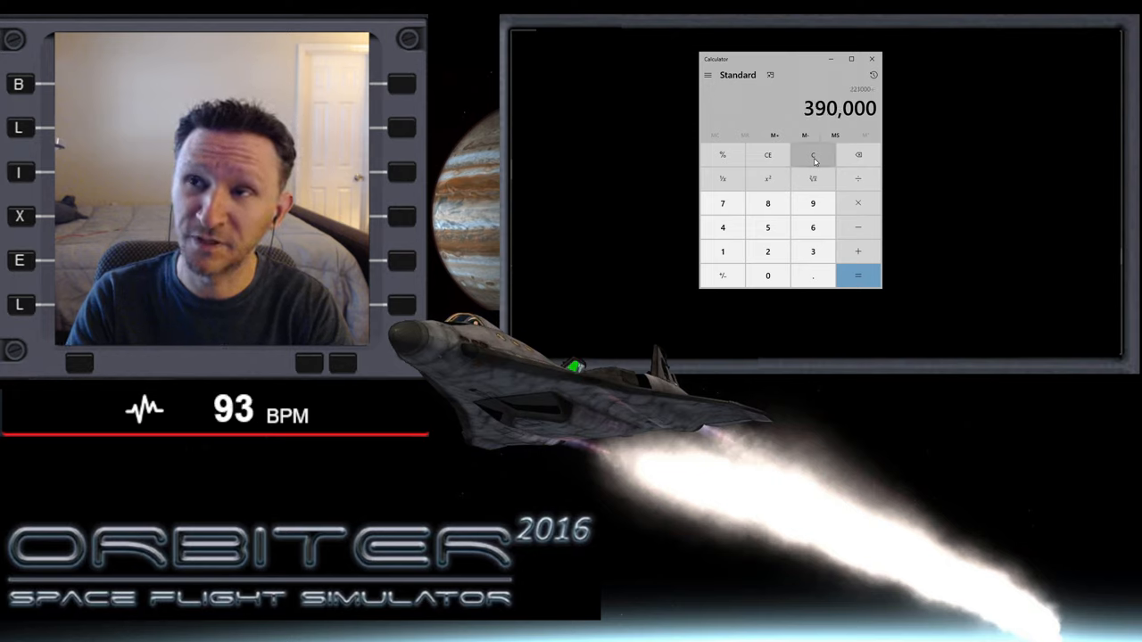
click(856, 274)
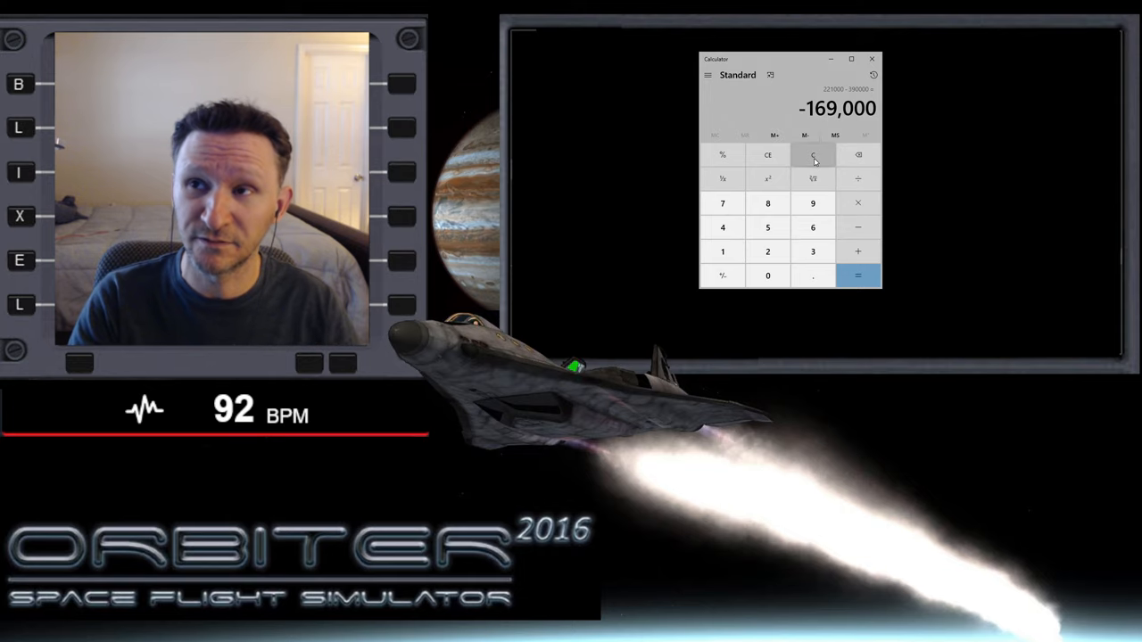